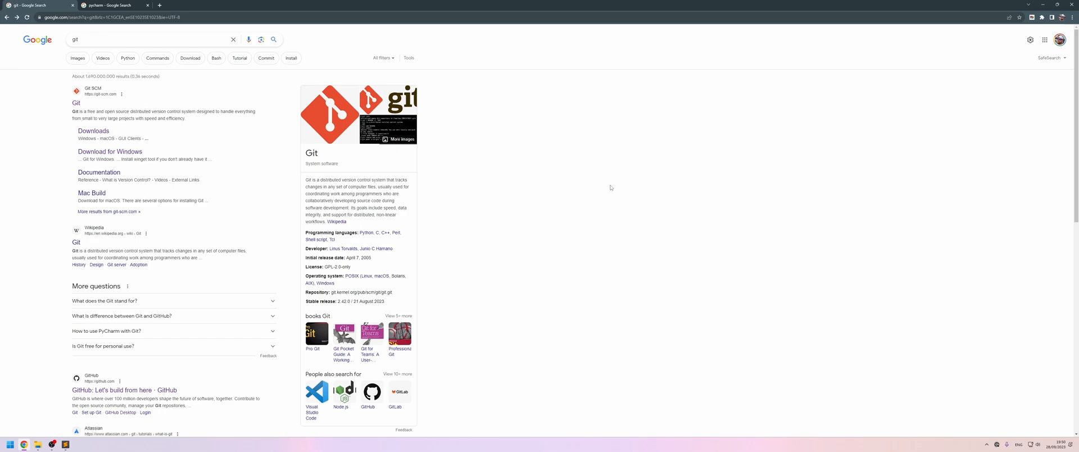
mouse_move(538, 155)
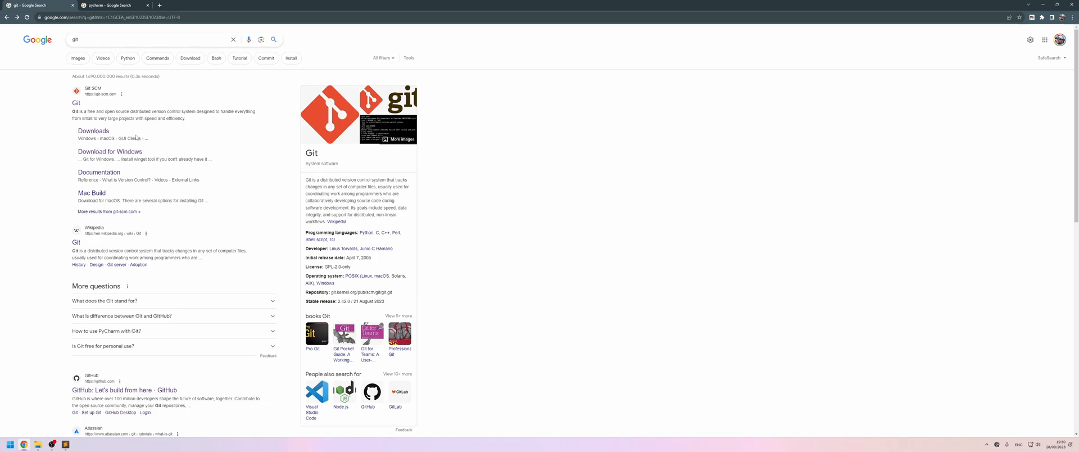
- Open the Git for Windows download page from the Google results for git
left_click(94, 130)
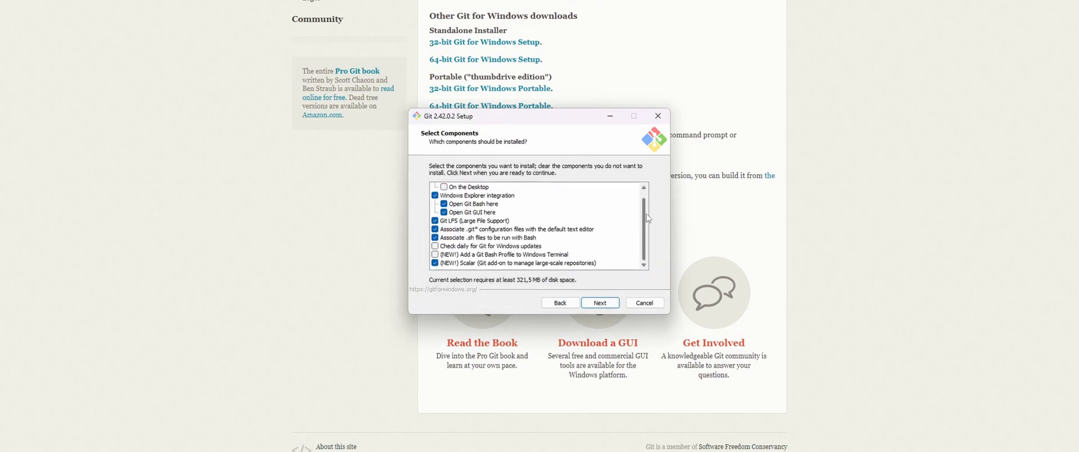
- Accept the default components, editor and line endings, then finish the Git installer
left_click(598, 302)
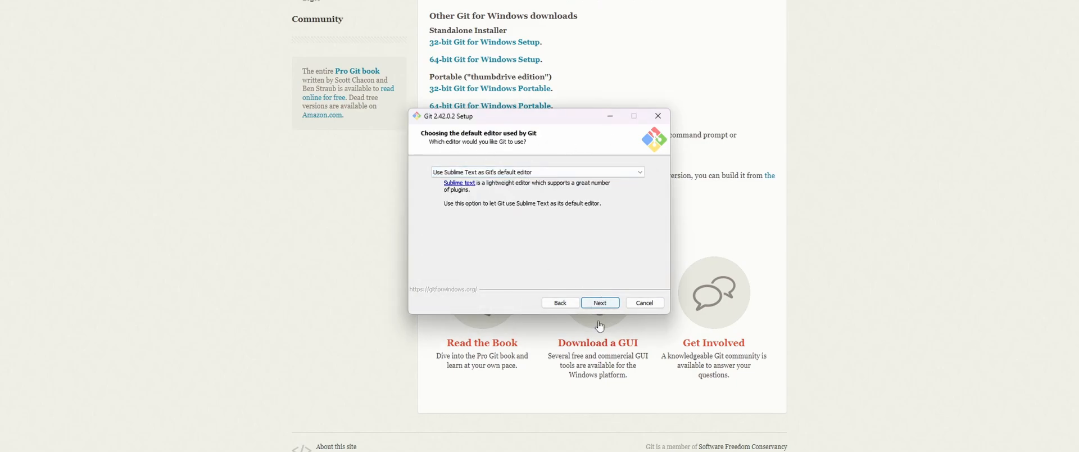
left_click(599, 303)
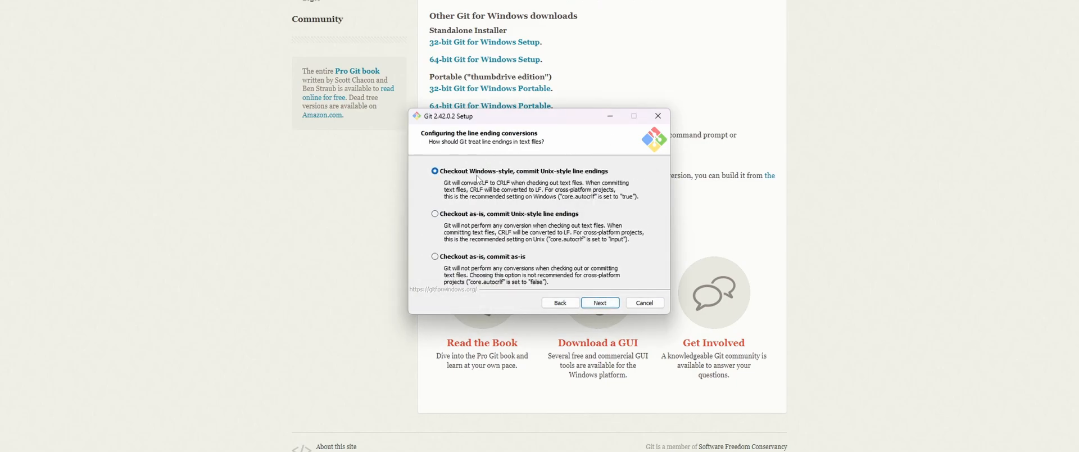
left_click(599, 302)
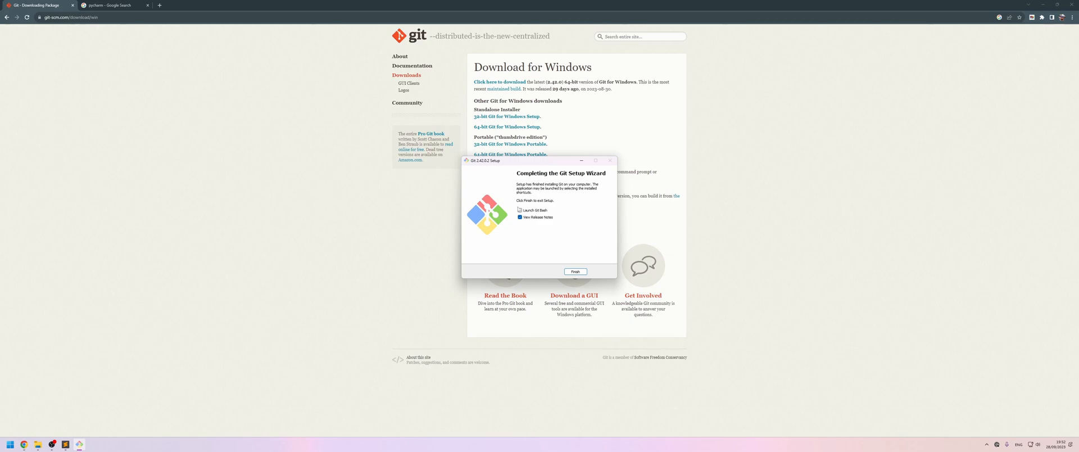
left_click(575, 271)
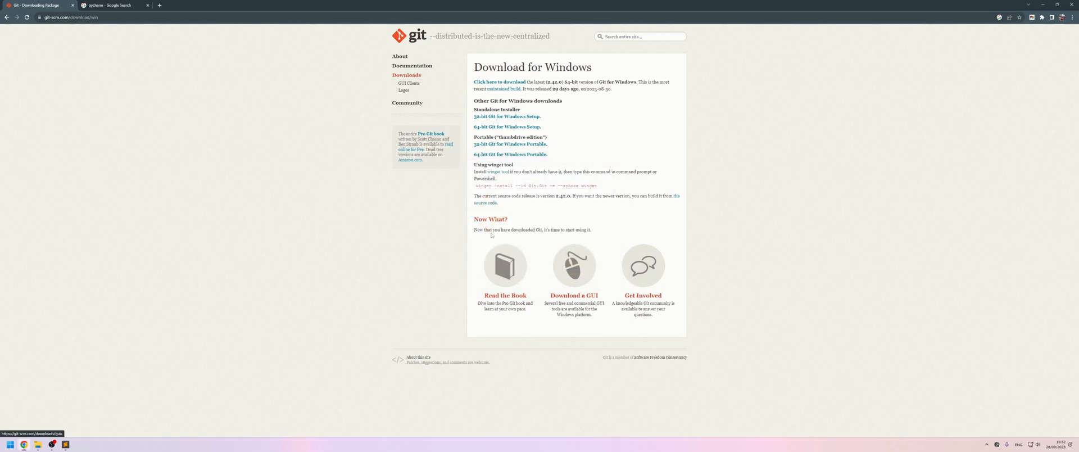
- Show the Google results for pycharm with the suggestions dismissed
left_click(110, 5)
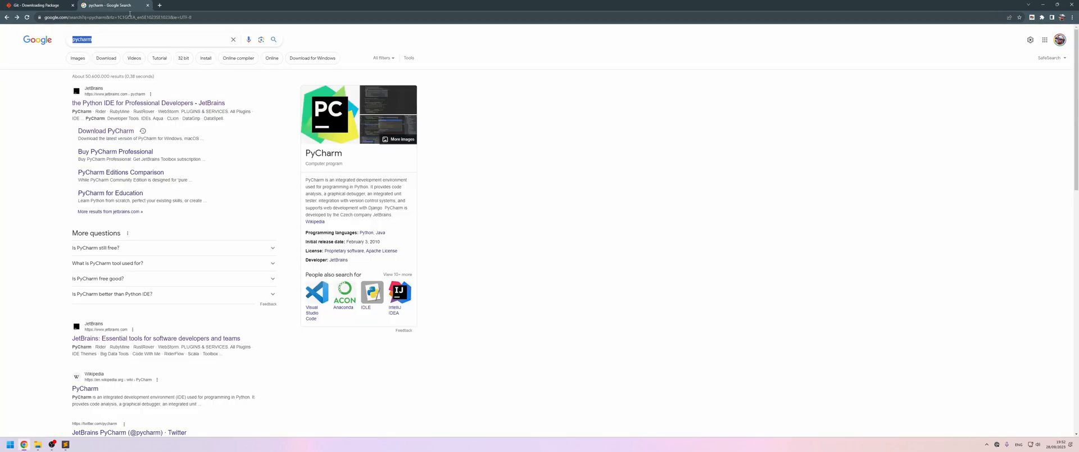
left_click(137, 39)
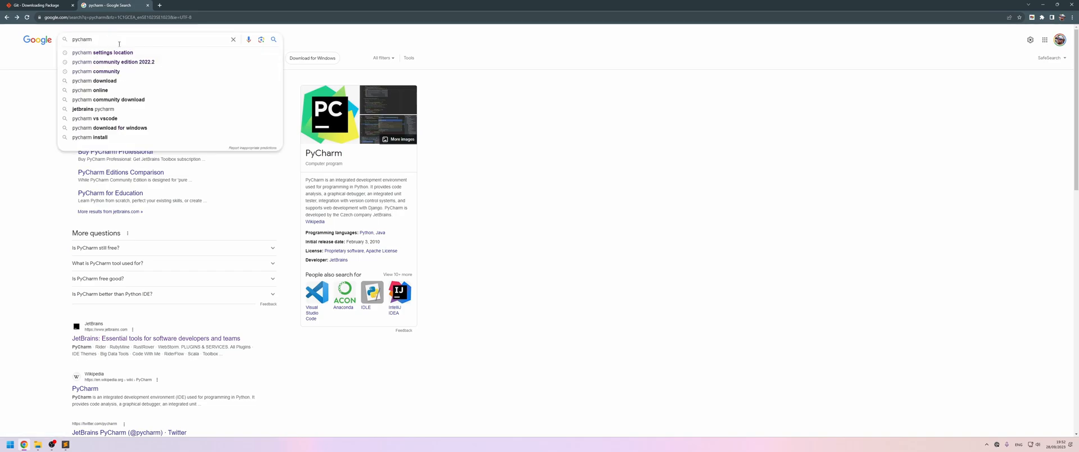
left_click(461, 103)
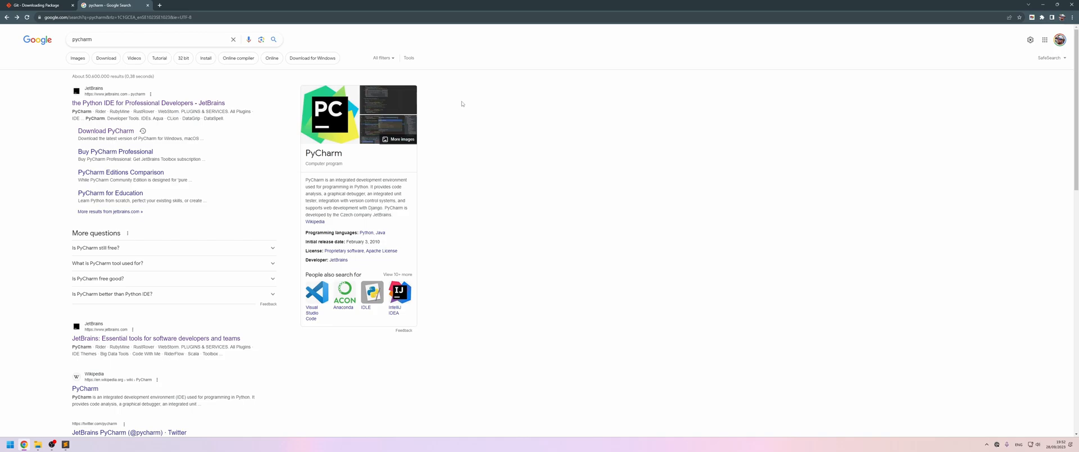
- Start the PyCharm Community Edition download from the JetBrains download page
left_click(106, 131)
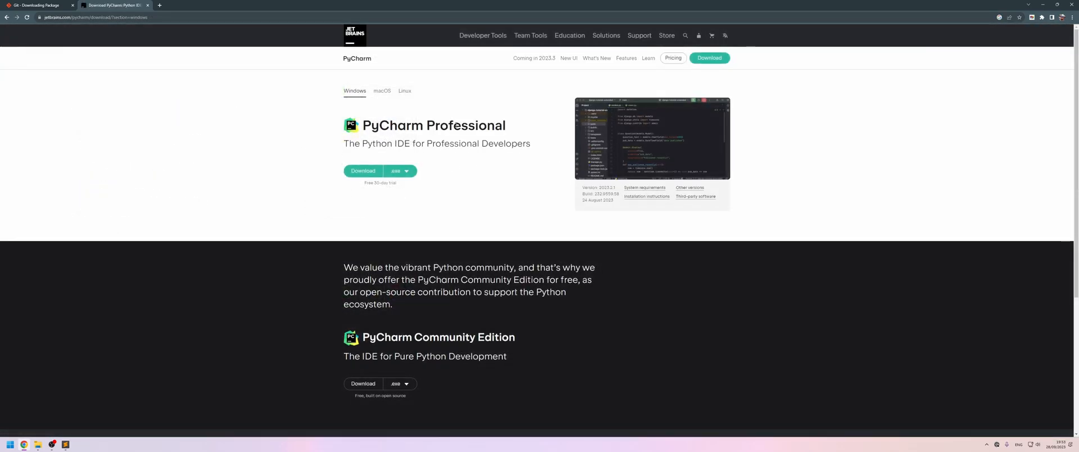
scroll("down", 3)
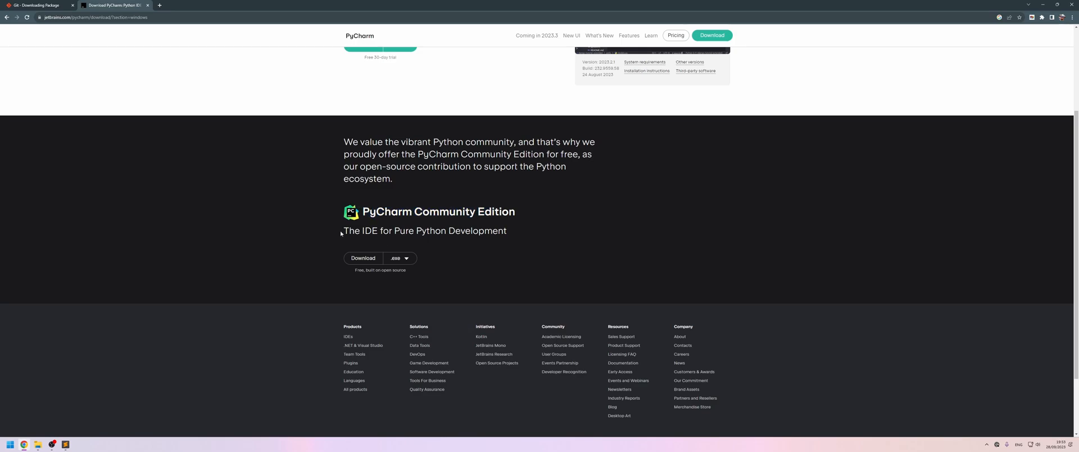
left_click(363, 258)
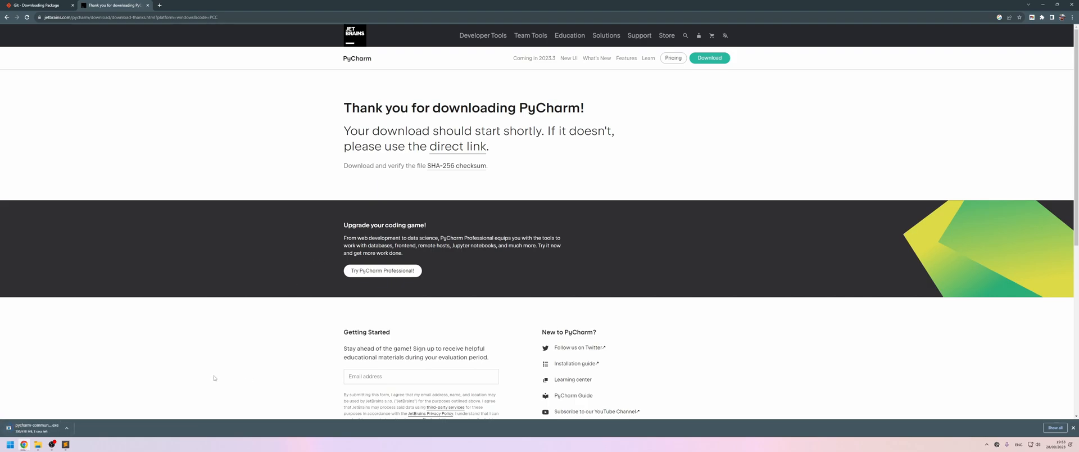
mouse_move(178, 301)
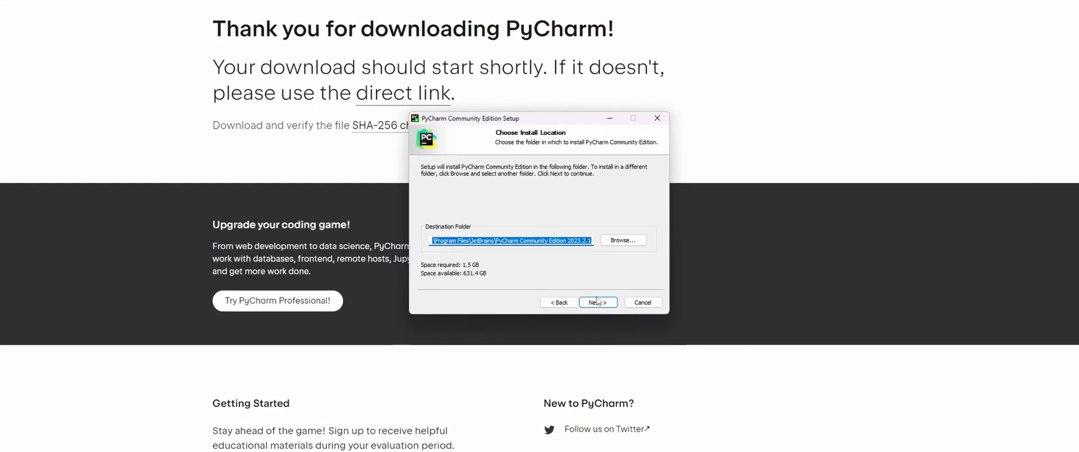
- Install PyCharm with 'Add Open Folder as Project' and 'Add bin folder to PATH', choosing Reboot now
left_click(597, 302)
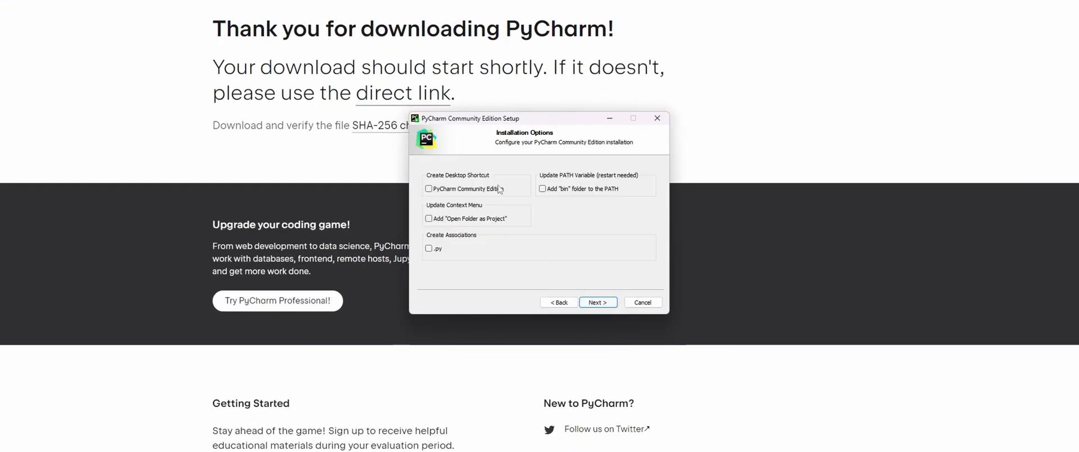
mouse_move(482, 226)
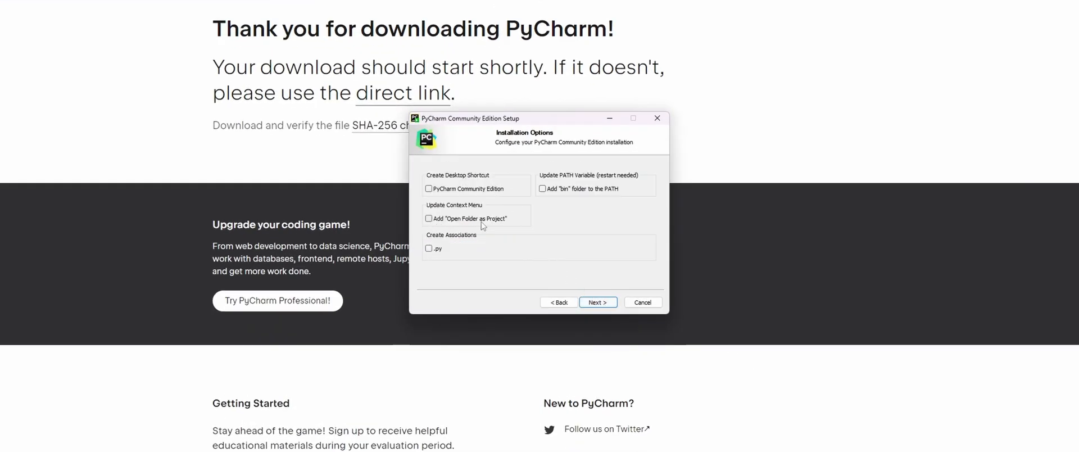
left_click(428, 218)
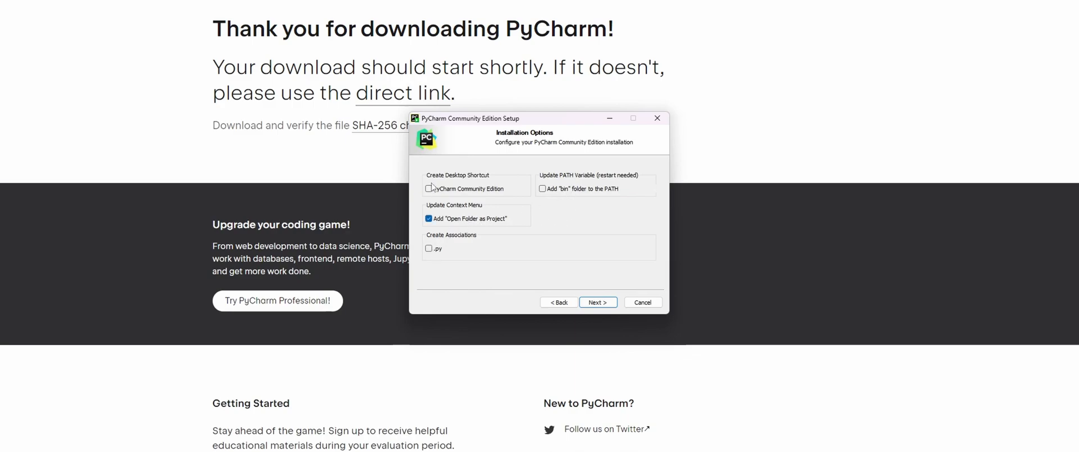
left_click(542, 188)
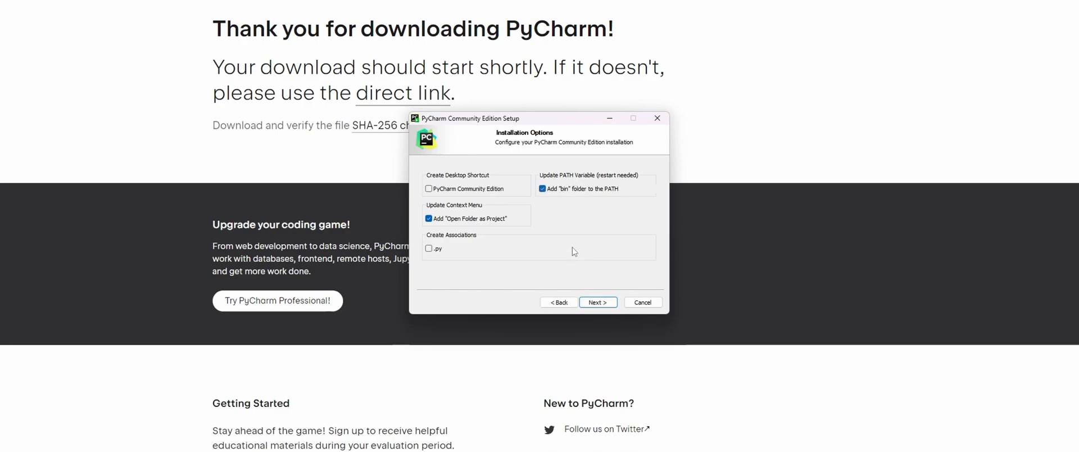
mouse_move(439, 200)
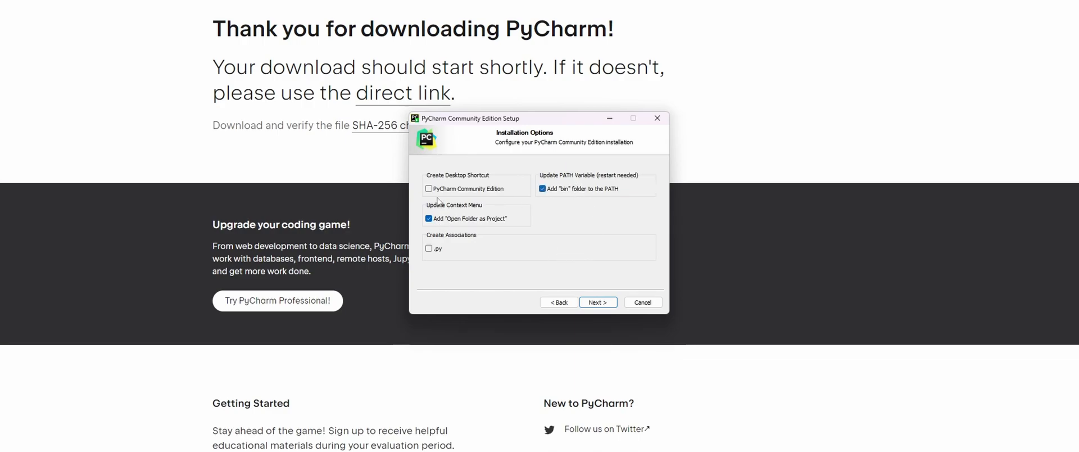
left_click(597, 303)
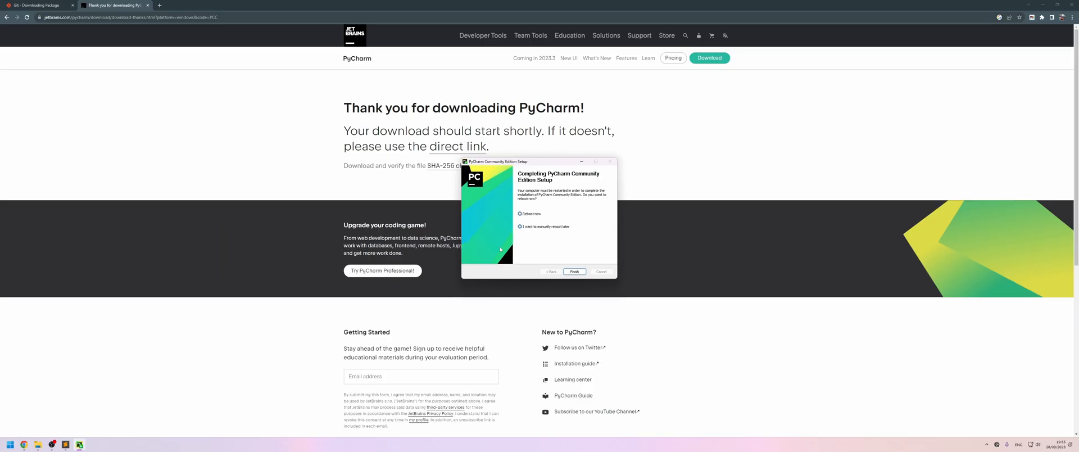
left_click(521, 213)
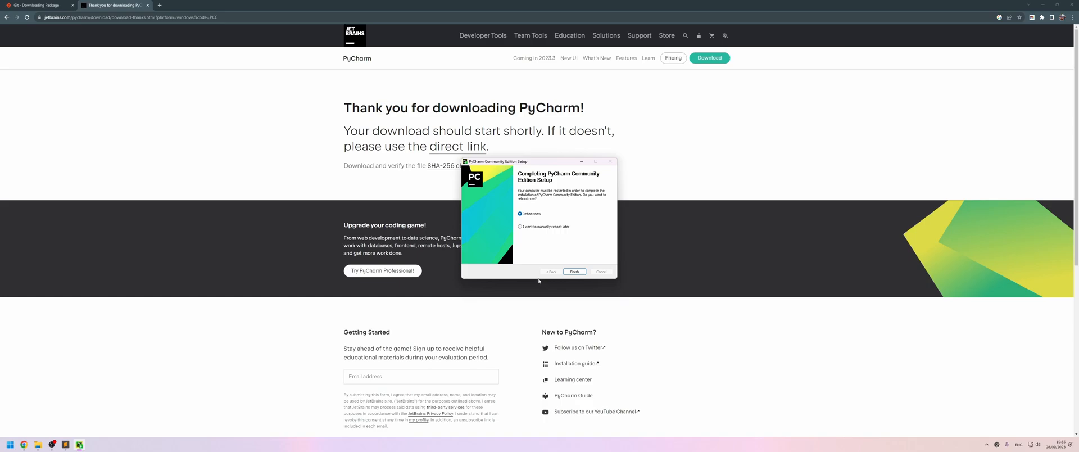
mouse_move(651, 248)
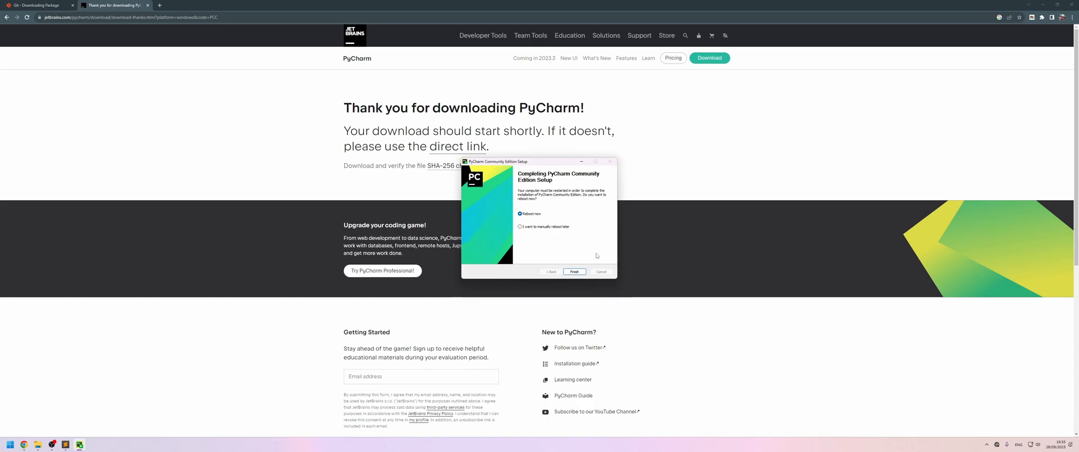
mouse_move(580, 249)
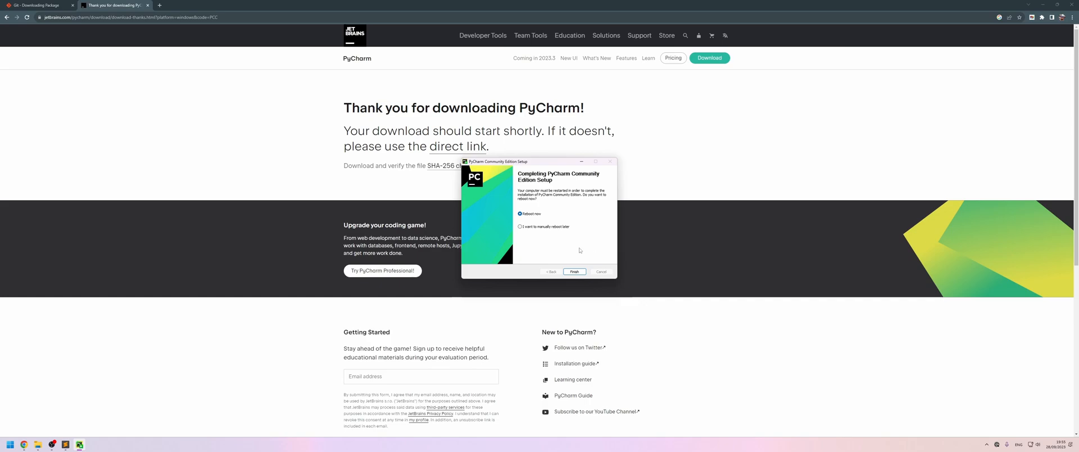
- Finish the PyCharm setup wizard and launch PyCharm from the taskbar
left_click(574, 271)
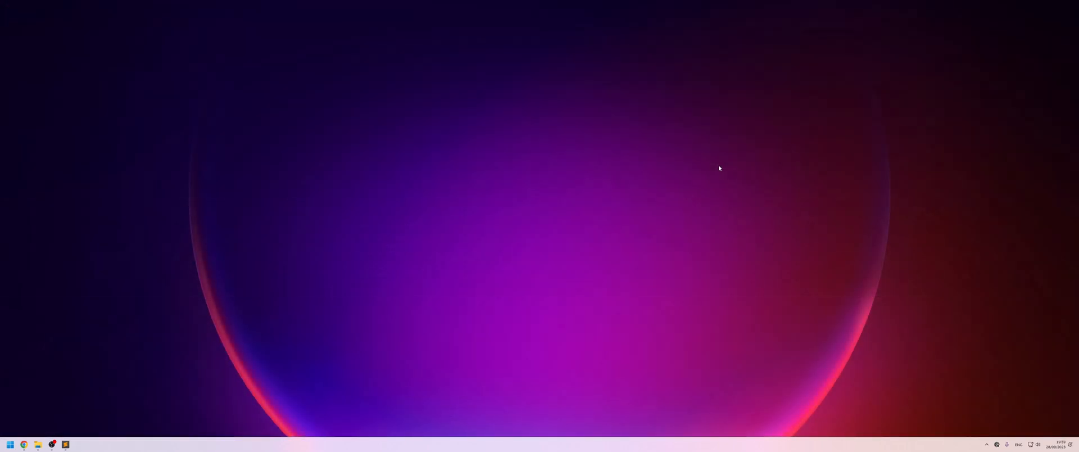
left_click(65, 444)
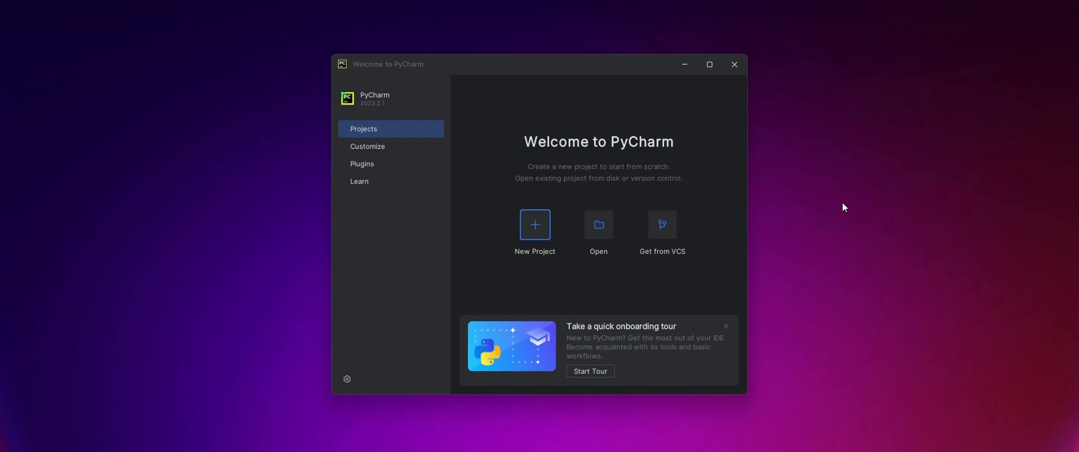
mouse_move(465, 111)
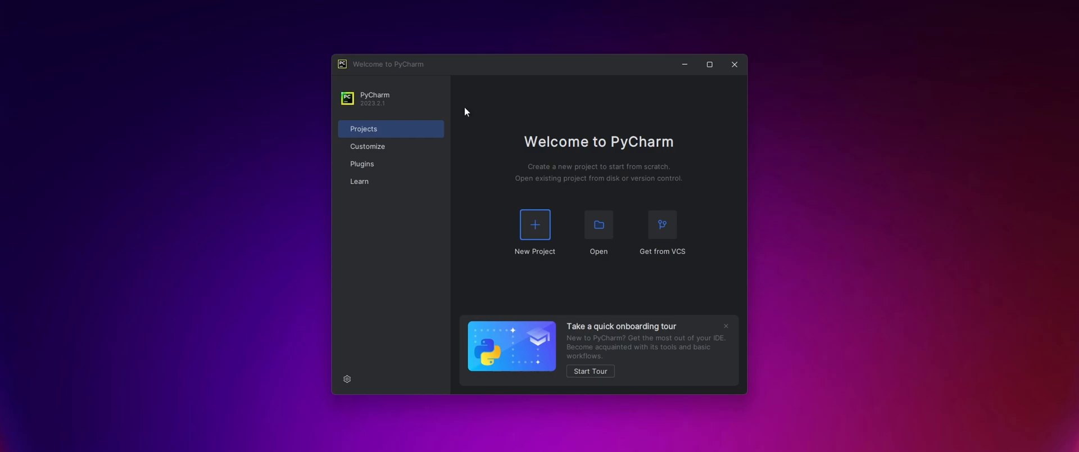
mouse_move(376, 147)
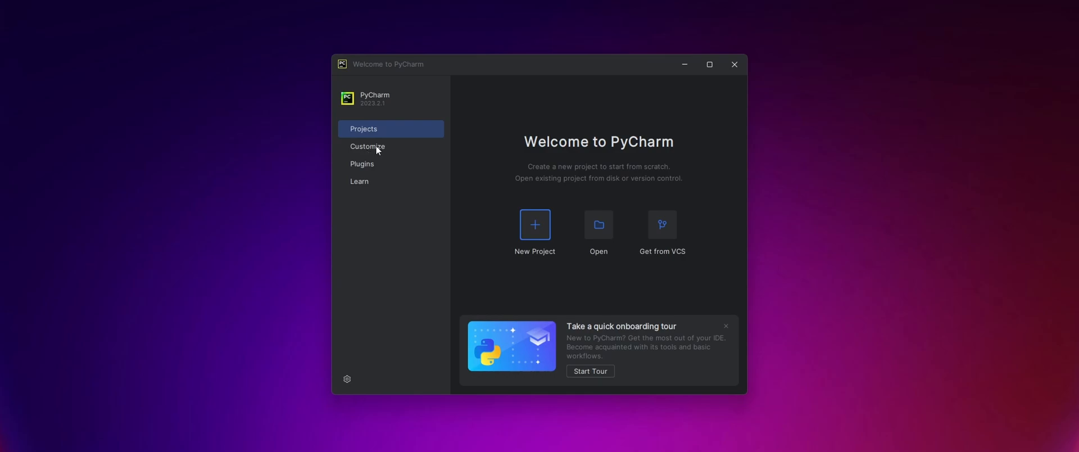
- Show the Customize settings with Dark theme, 13.0 IDE font and Windows keymap
left_click(368, 147)
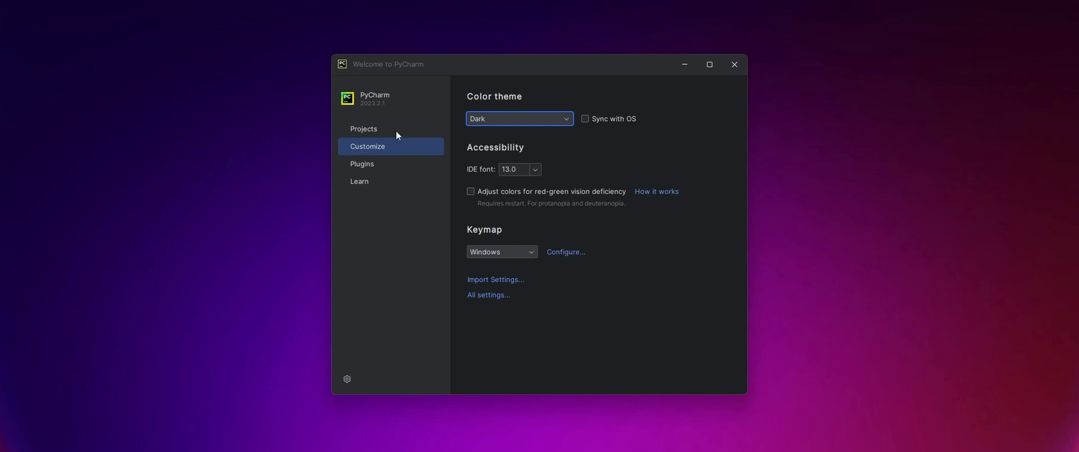
- Show the Plugins Marketplace listing featured plugins such as IdeaVim and CSV Editor
left_click(362, 165)
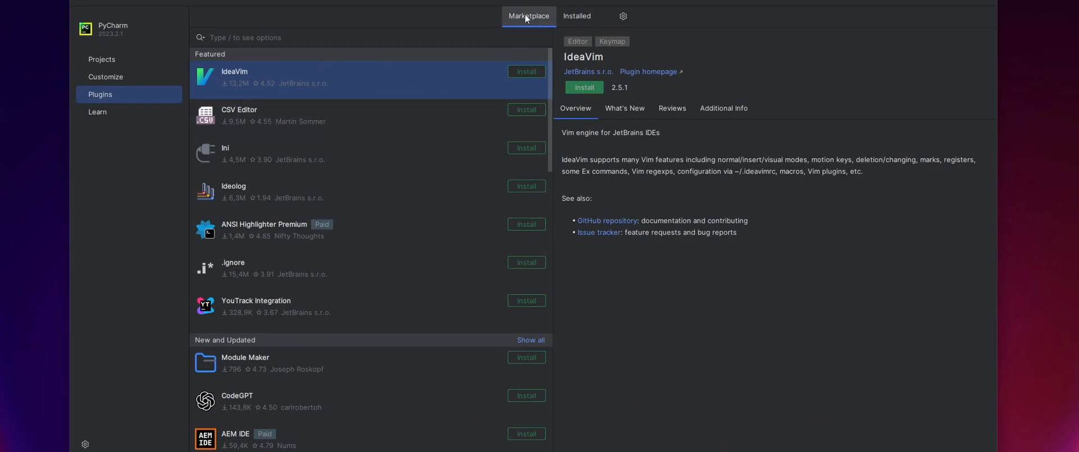
- Search the plugin marketplace for 'emmylua' to list the EmmyLua plugin
left_click(575, 16)
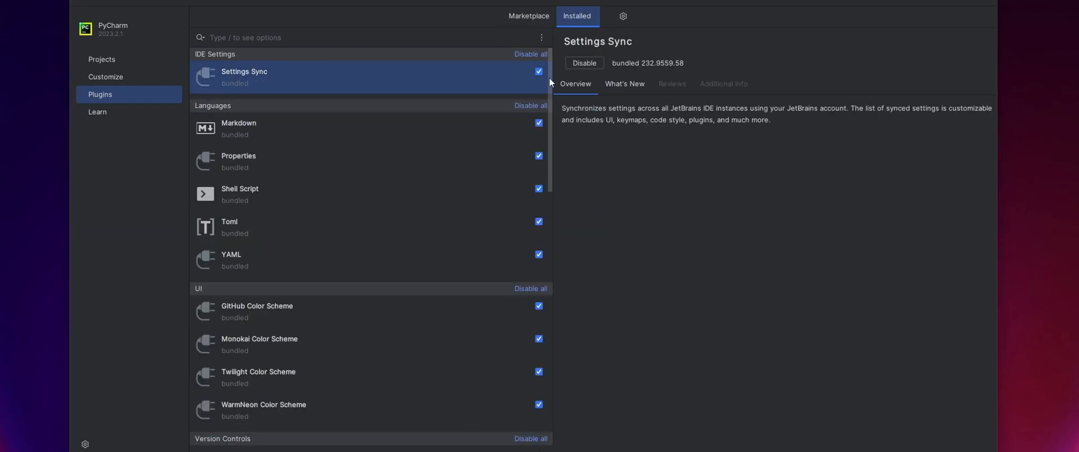
left_click(528, 16)
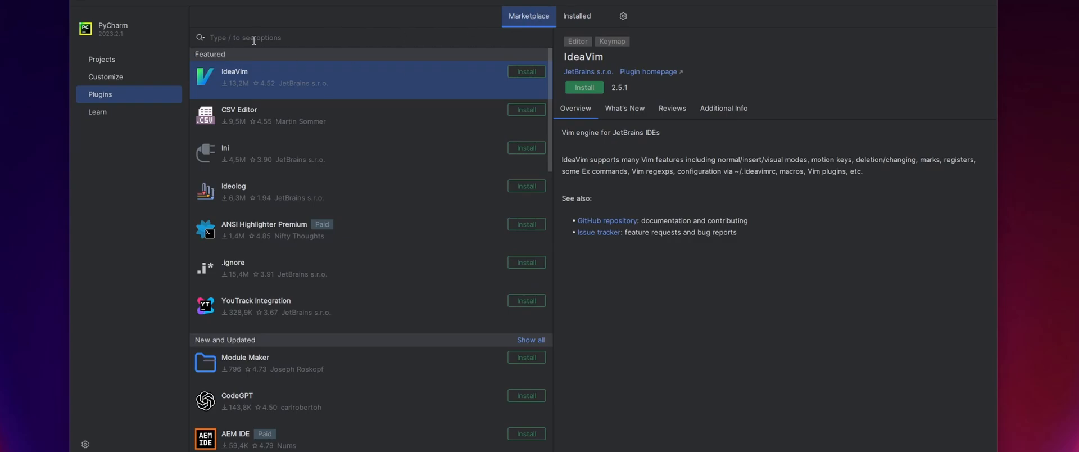
type("emmylua")
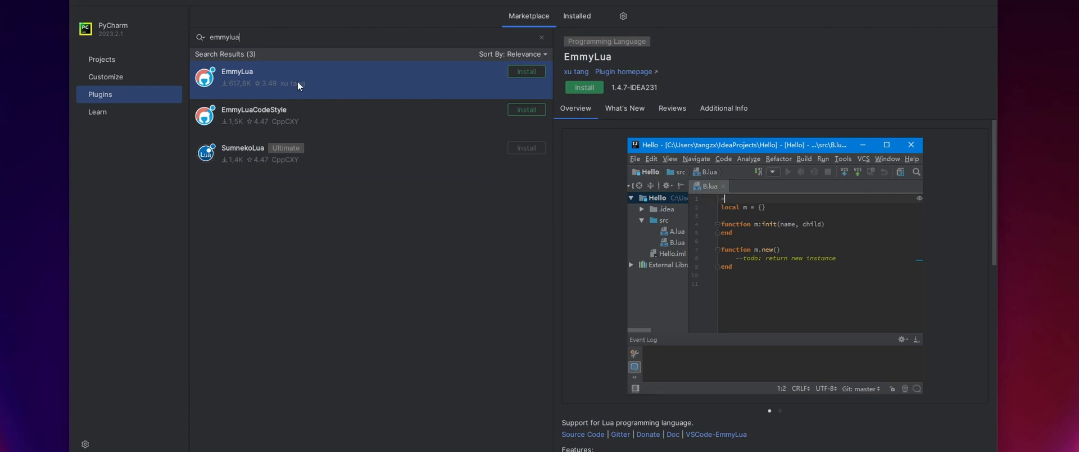
mouse_move(372, 93)
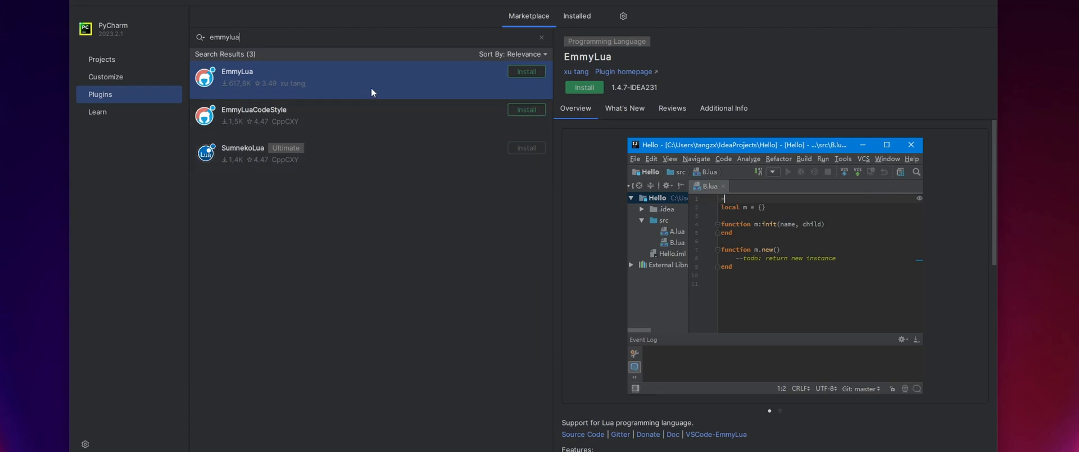
mouse_move(615, 97)
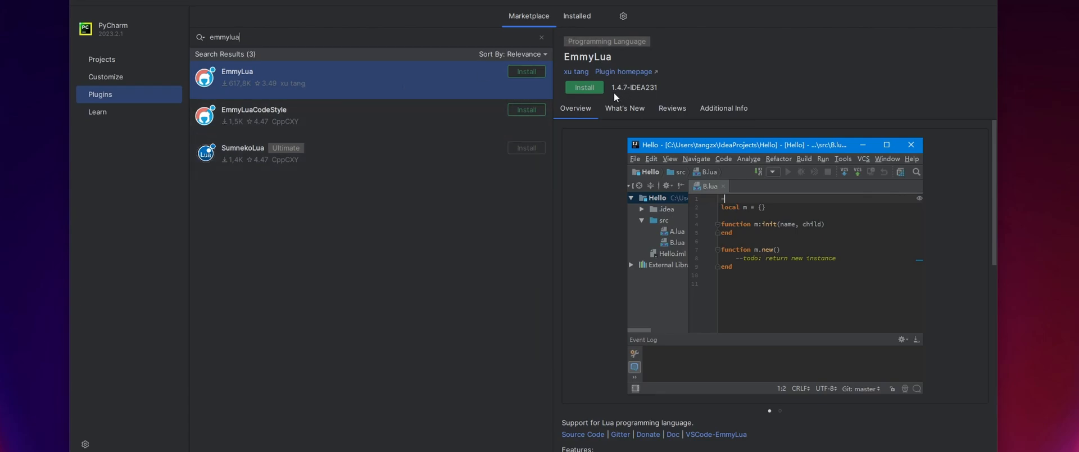
mouse_move(625, 94)
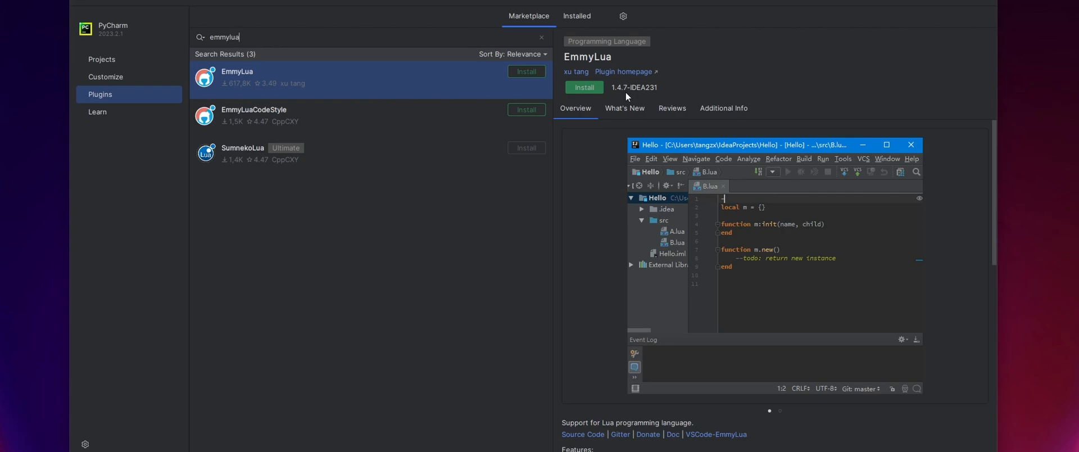
mouse_move(616, 97)
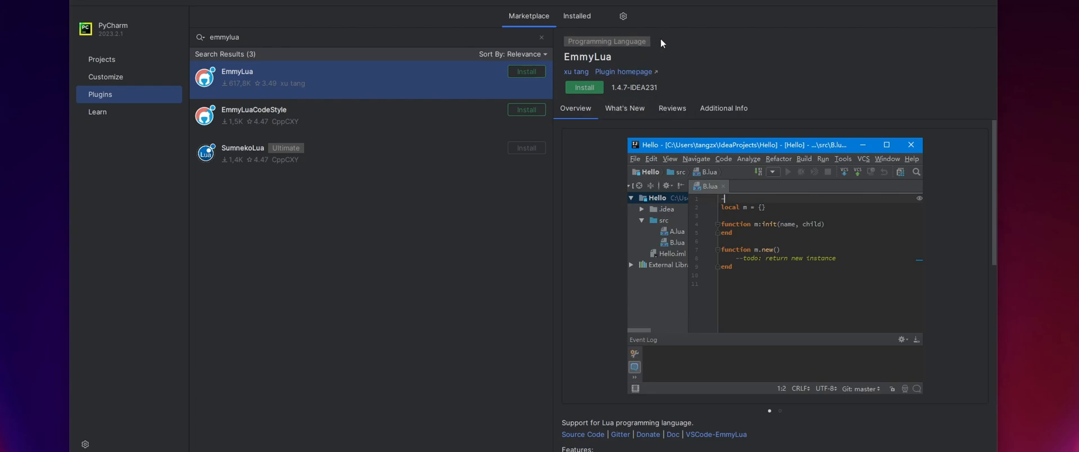
mouse_move(626, 97)
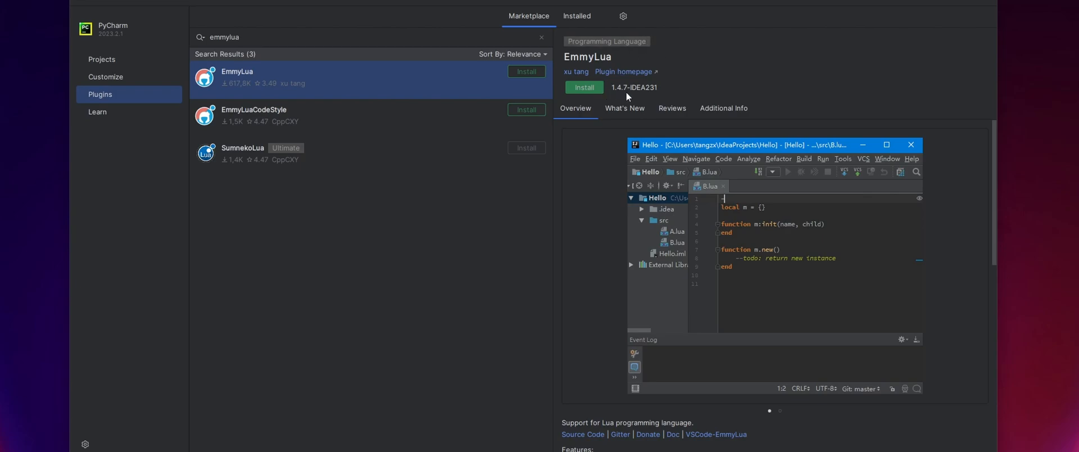
mouse_move(618, 100)
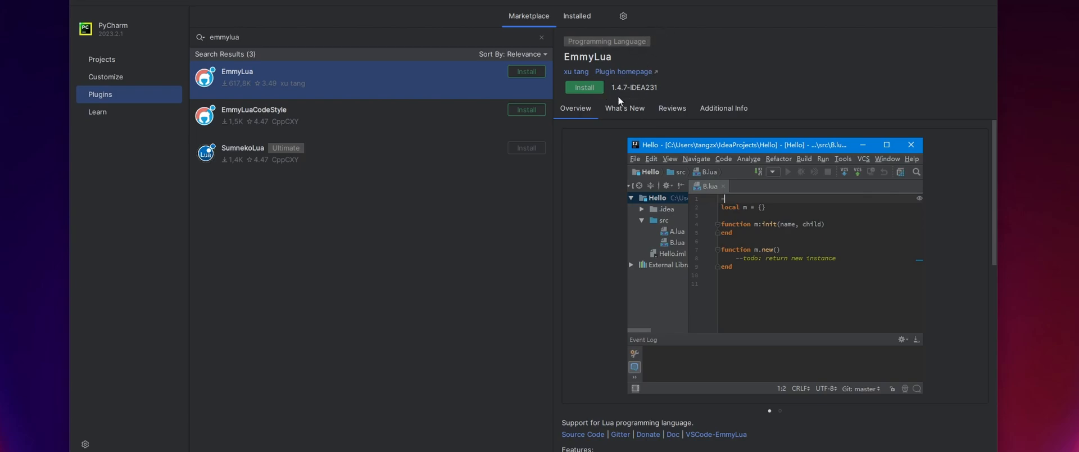
- Install IntelliJ-EmmyLua-1.4.8-IDEA231.zip from drive D and accept the third-party plugin notice
left_click(623, 16)
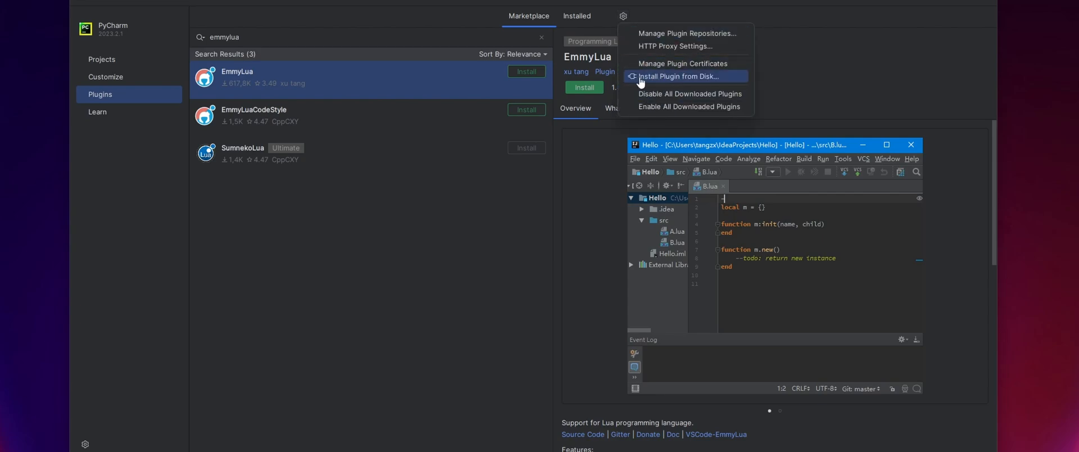
left_click(677, 75)
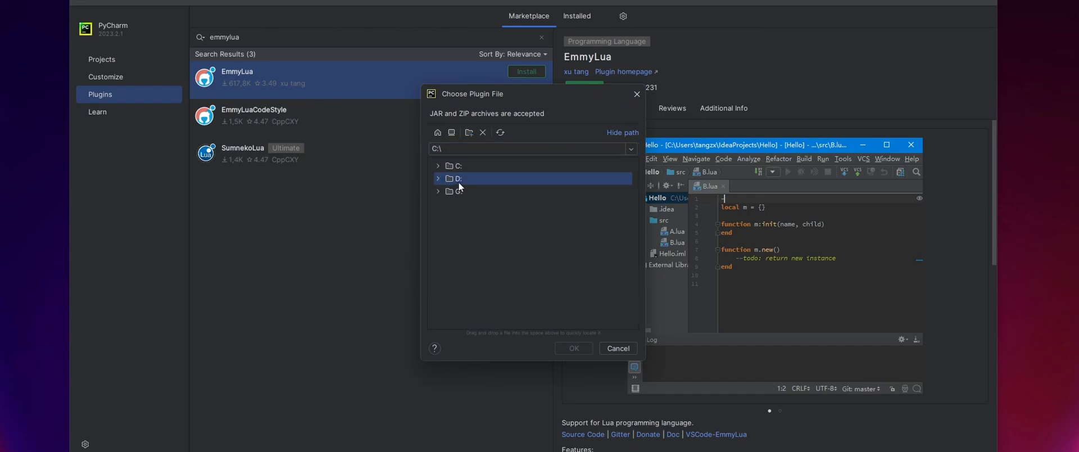
double_click(456, 178)
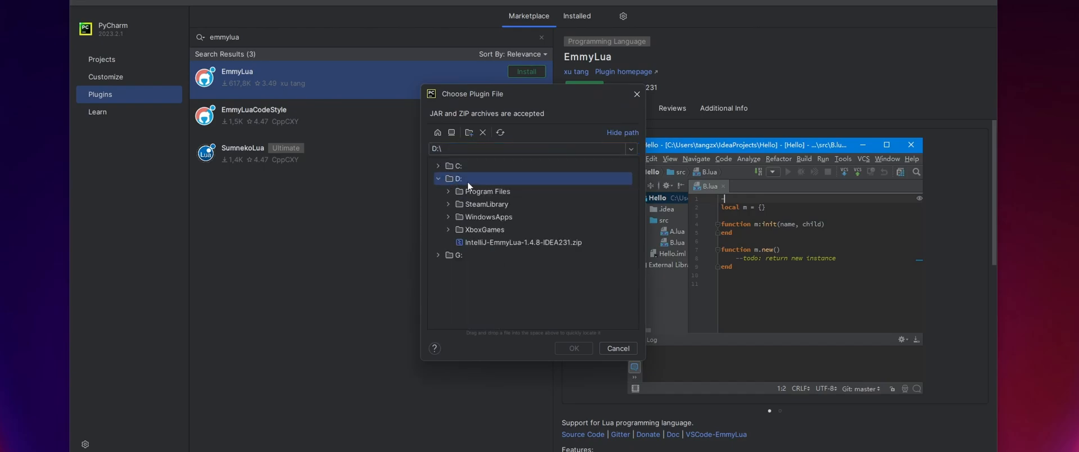
left_click(573, 348)
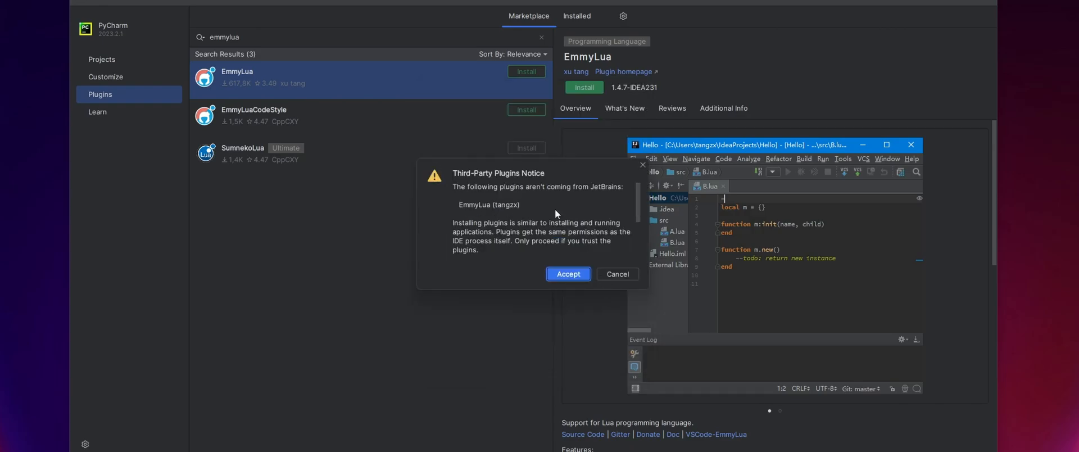
mouse_move(512, 191)
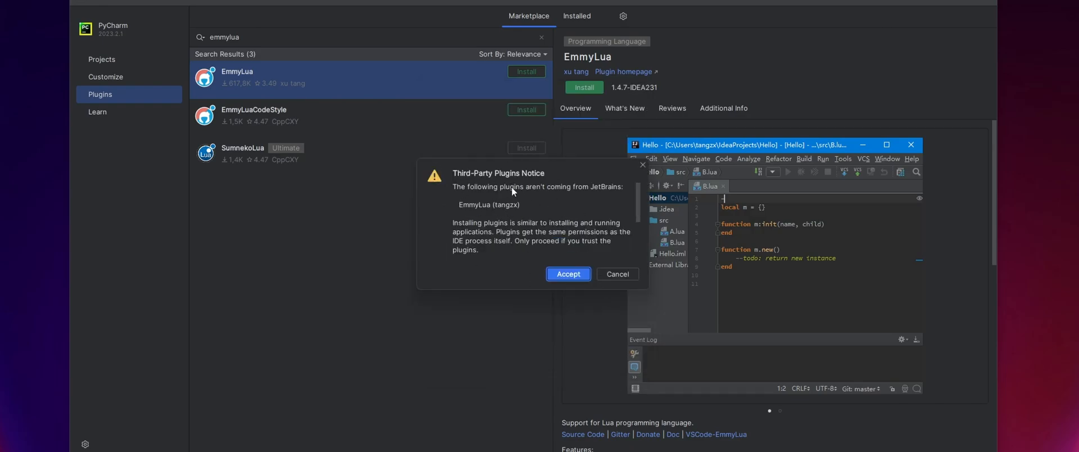
mouse_move(498, 270)
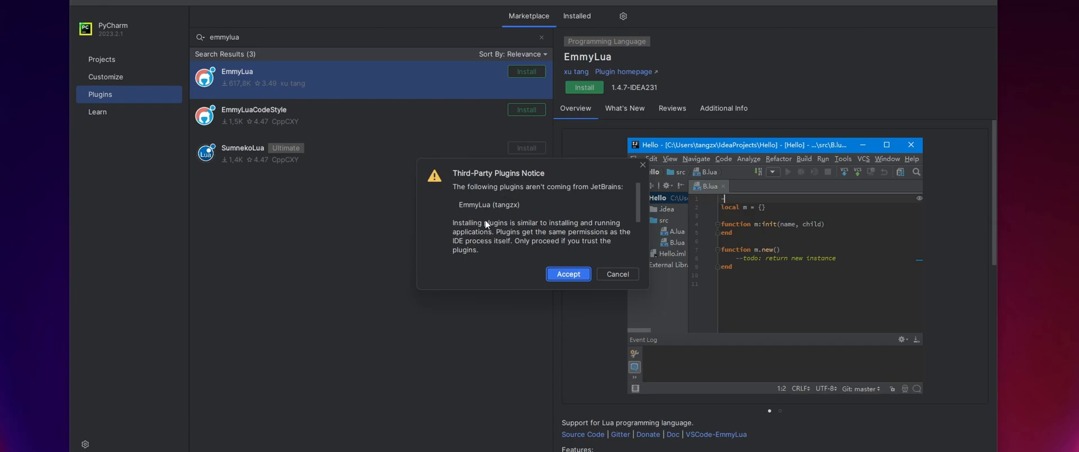
left_click(568, 274)
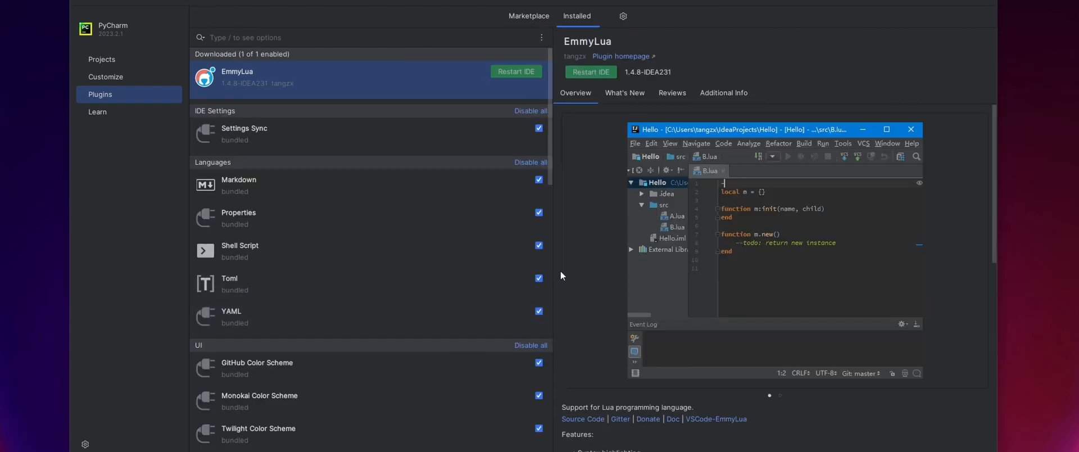
mouse_move(448, 78)
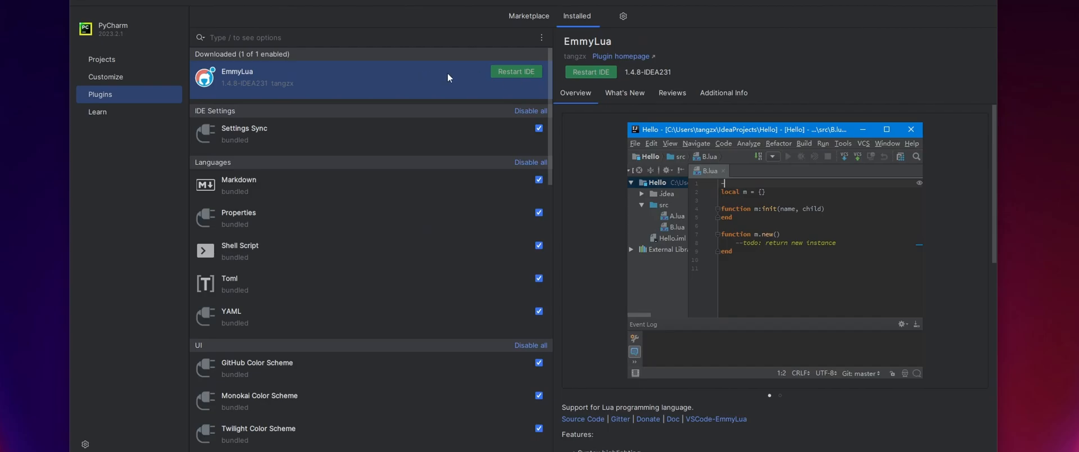
mouse_move(480, 116)
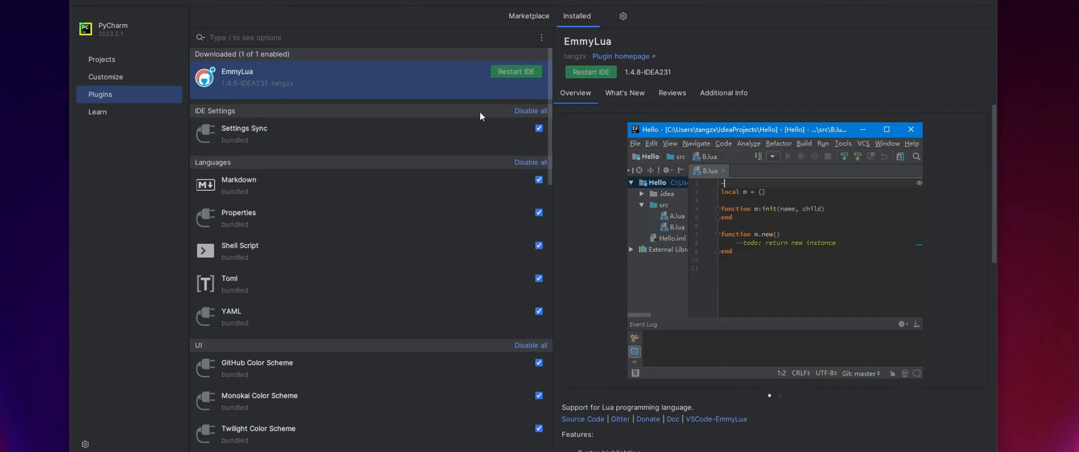
mouse_move(1004, 65)
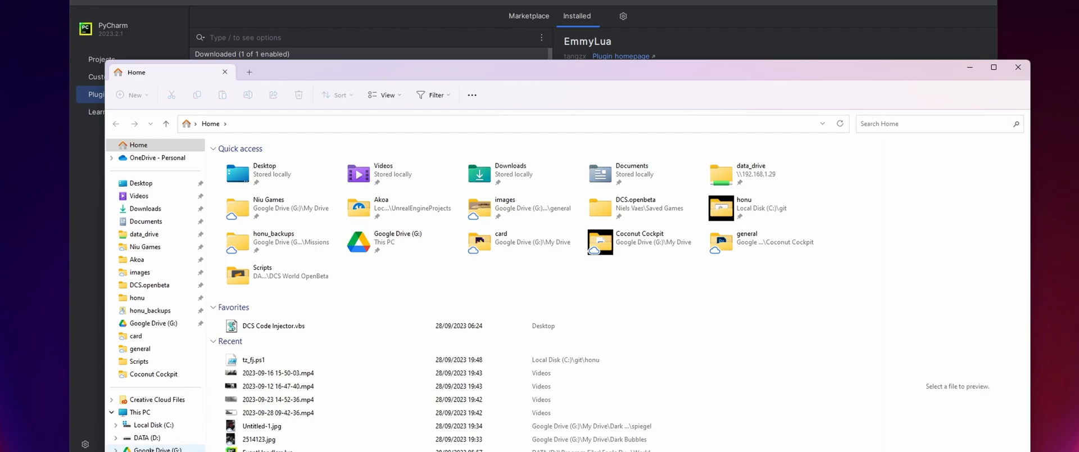
- Create a DCSScripting folder on DATA (D:), enter it, and start a missions subfolder
left_click(149, 425)
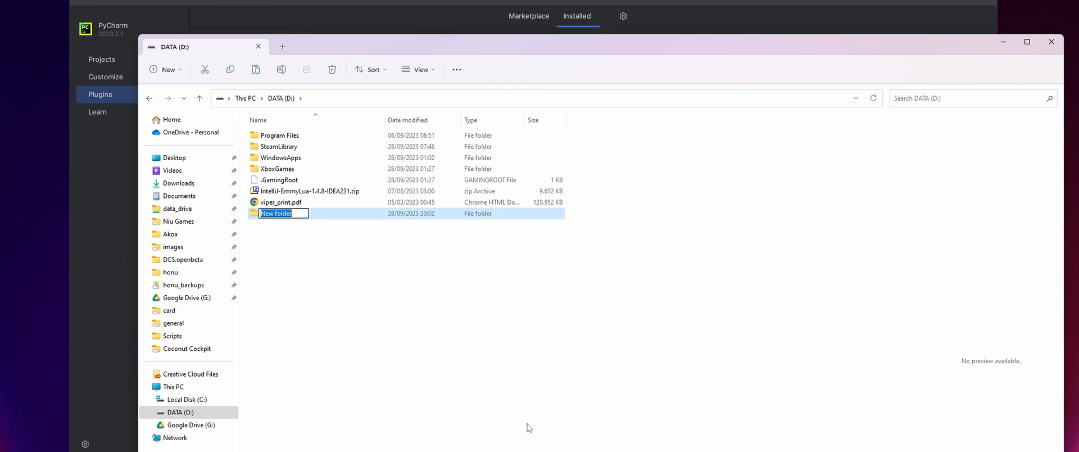
type("DCSSC")
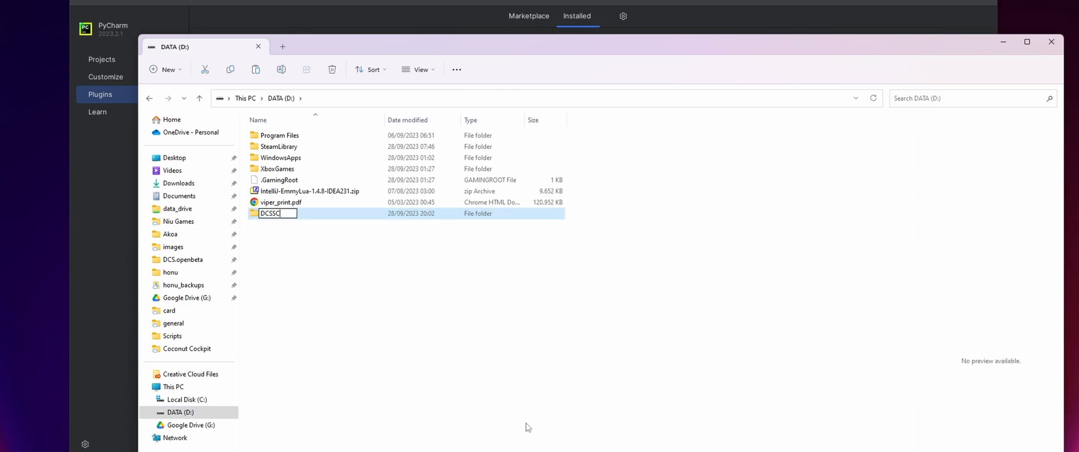
type("DCSScripting")
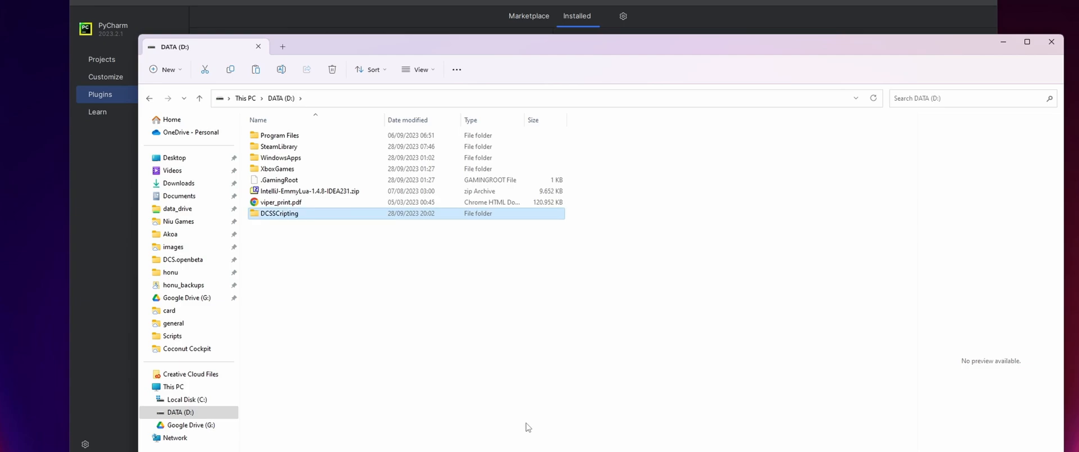
double_click(280, 213)
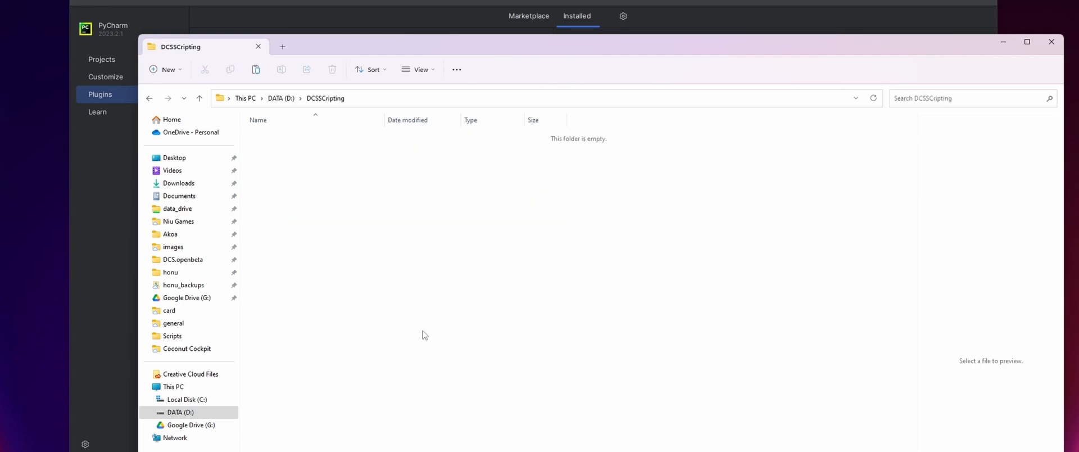
mouse_move(421, 321)
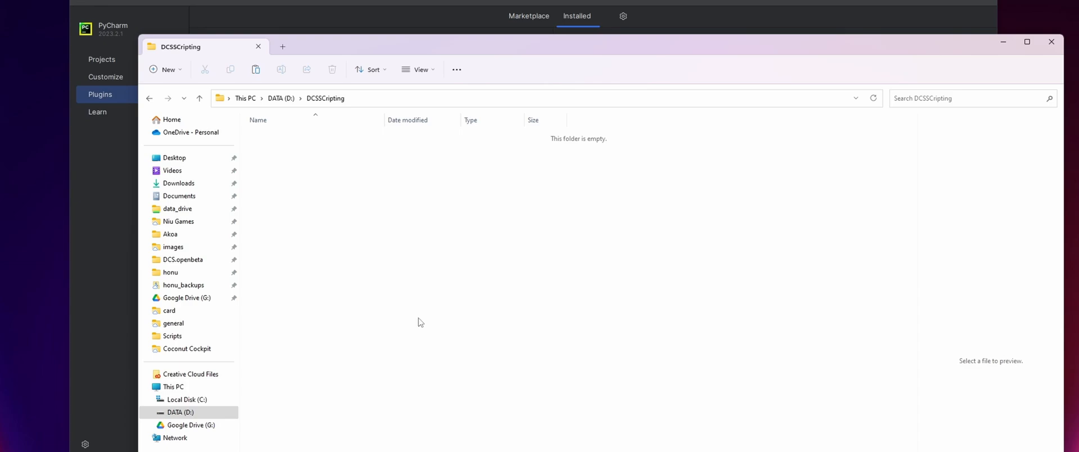
right_click(419, 321)
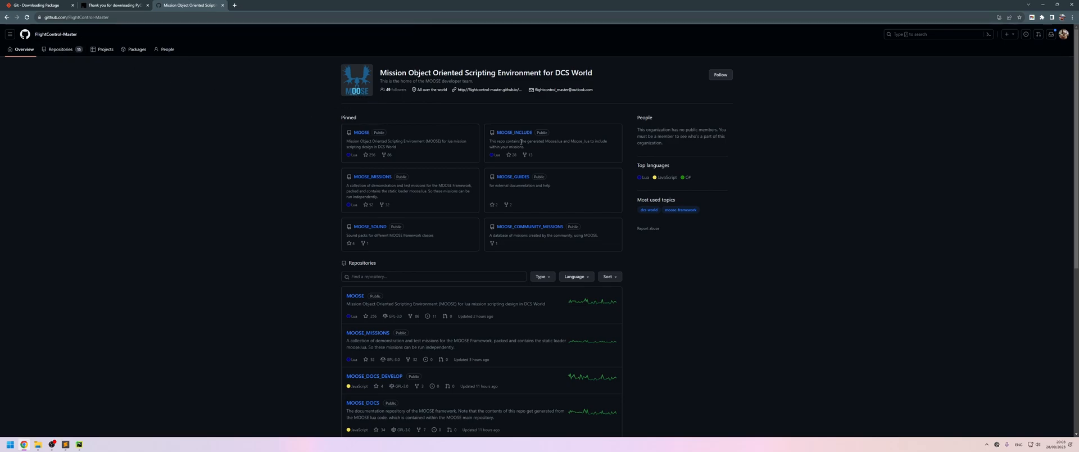
mouse_move(503, 132)
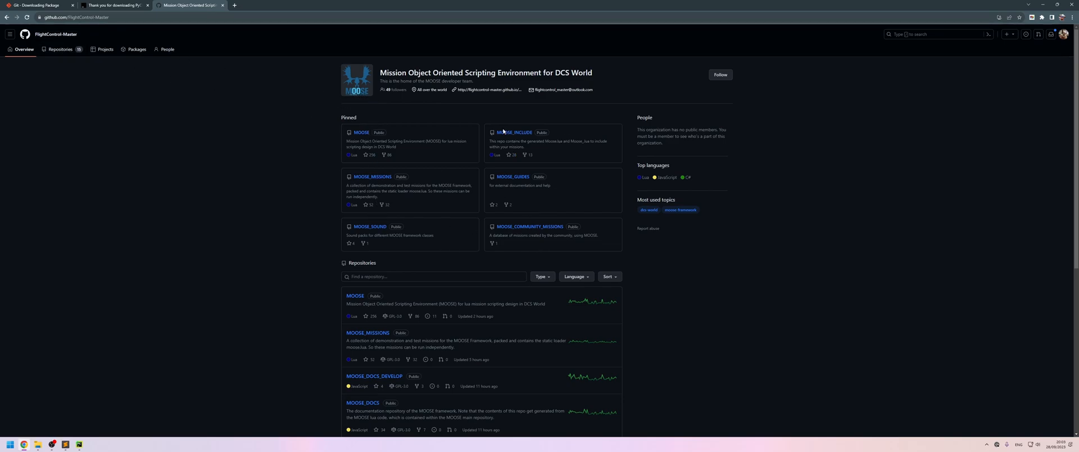
mouse_move(416, 221)
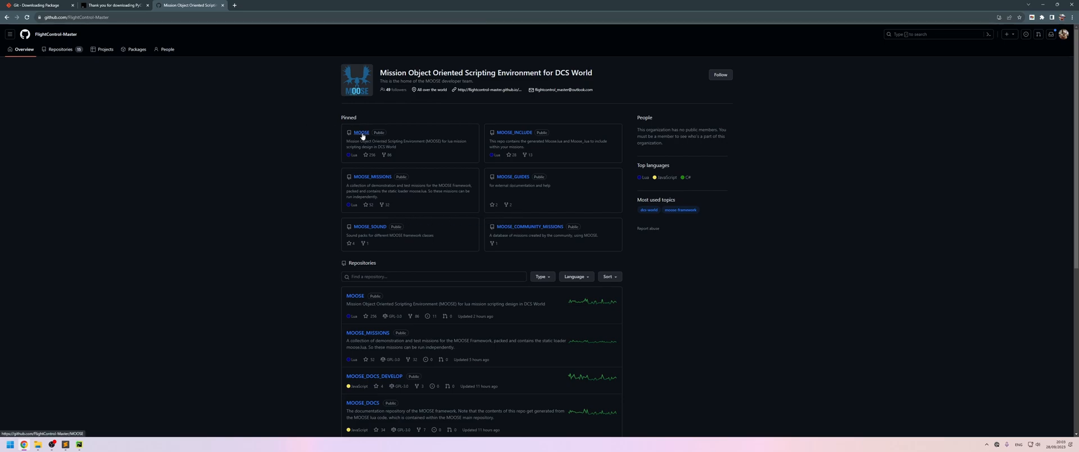
- Copy the HTTPS clone address of the FlightControl-Master MOOSE repository
left_click(359, 133)
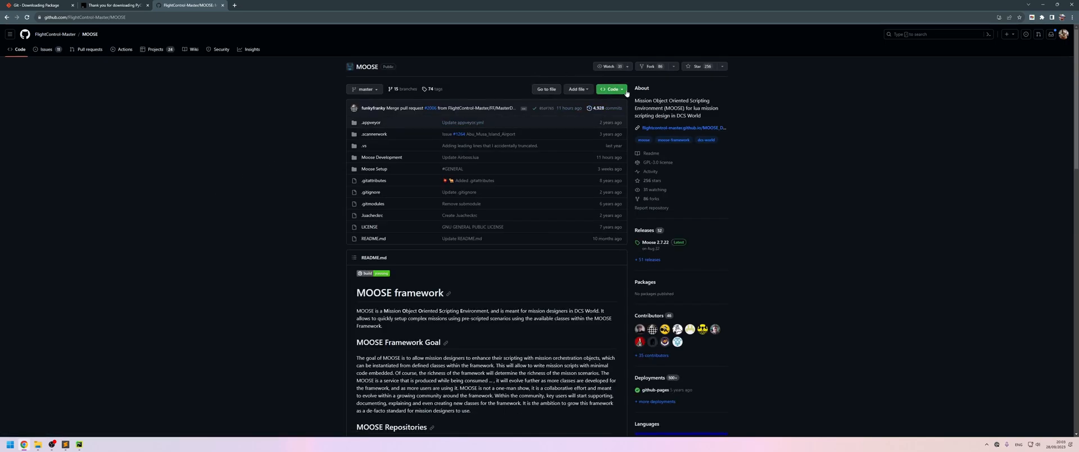
left_click(611, 89)
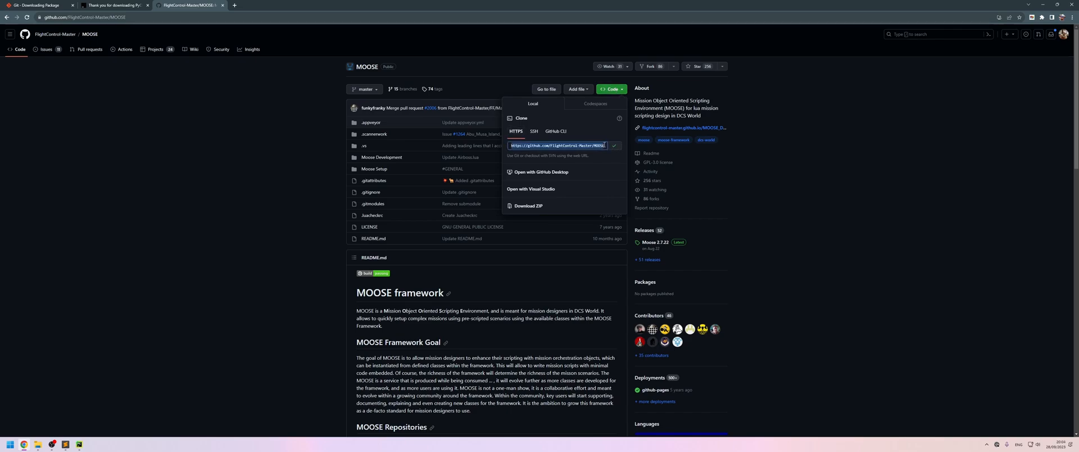
left_click(611, 89)
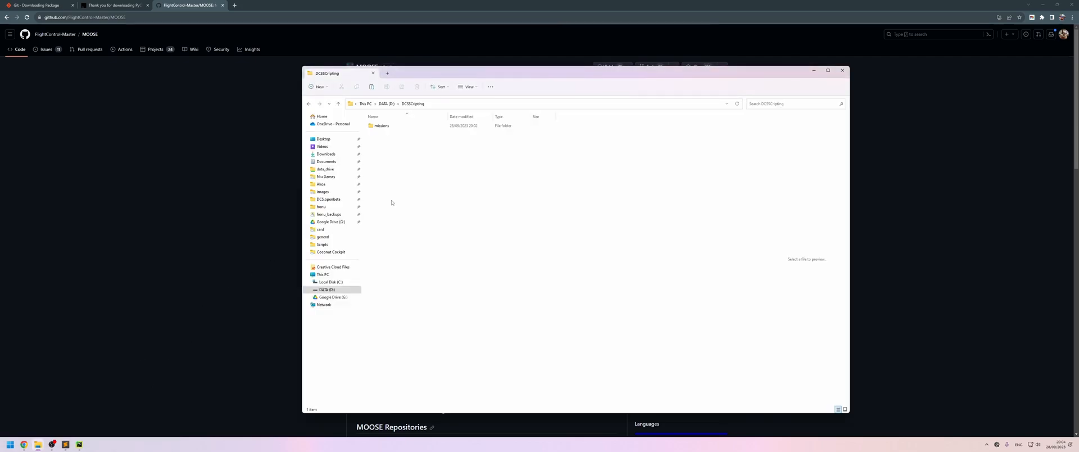
- Launch cmd from the File Explorer address bar at D:\DCSScripting
left_click(537, 104)
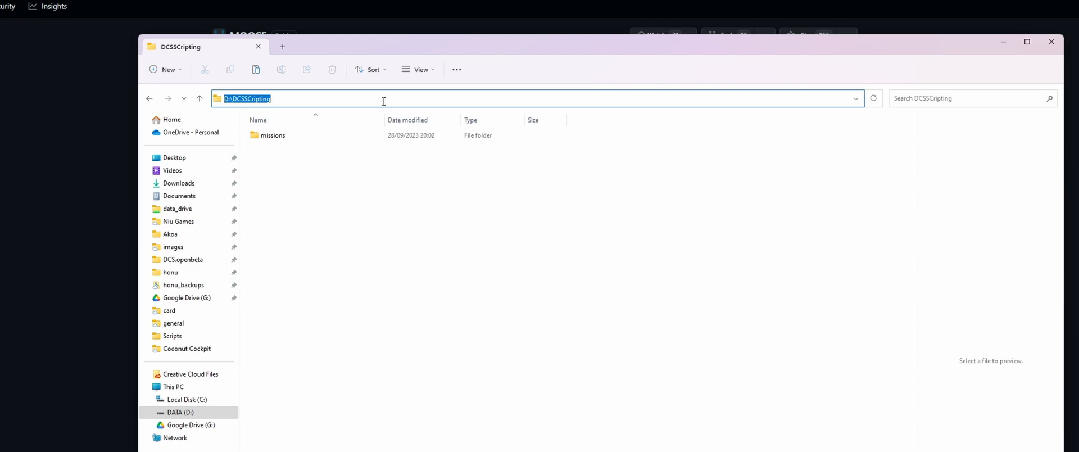
type("cmd")
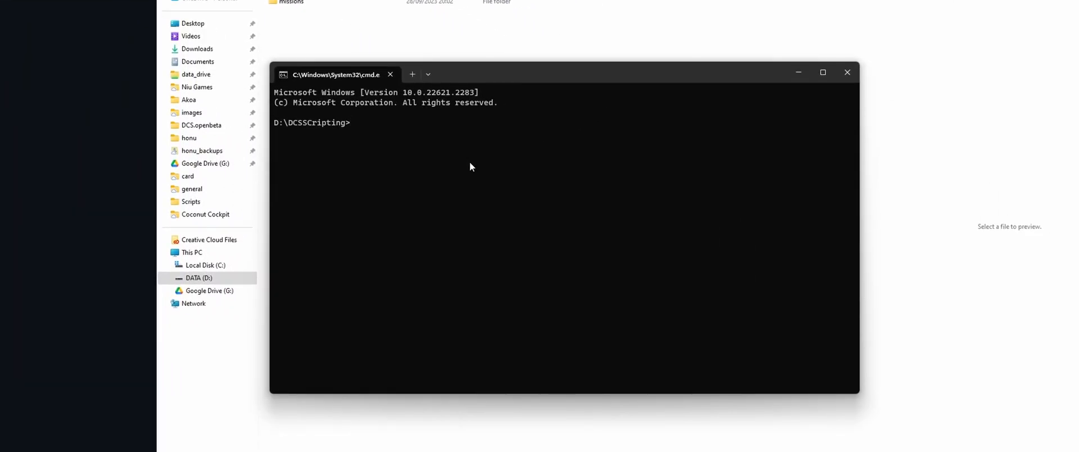
type("git clone https://github.com/FlightControl-Master/MOOSE.git")
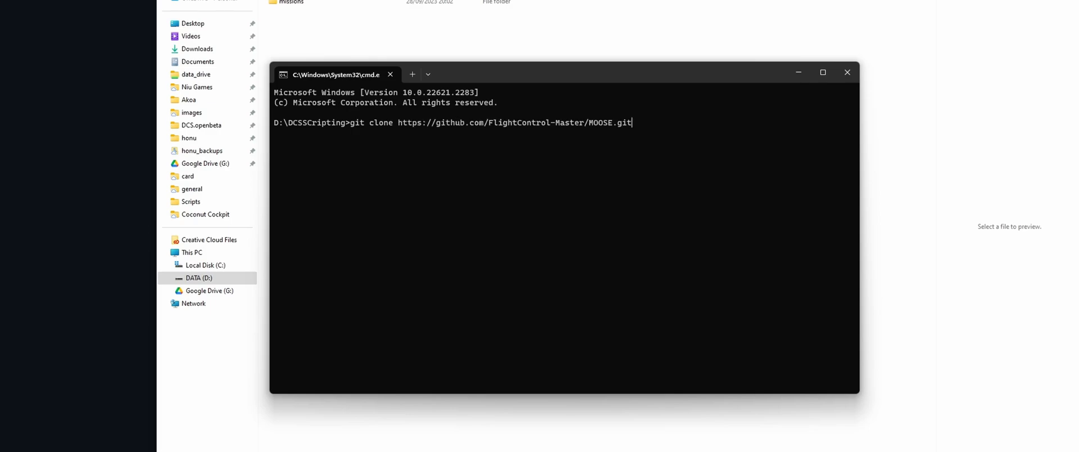